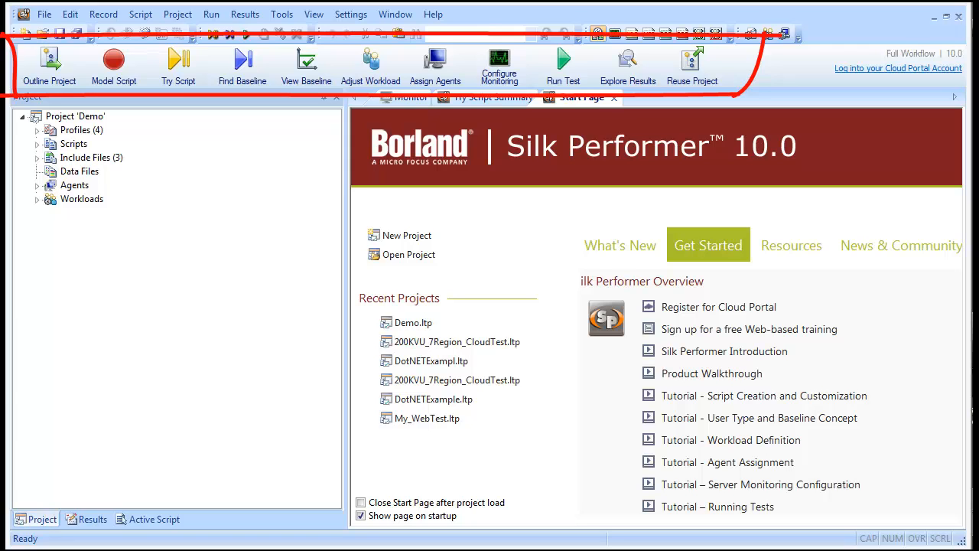
# Outline a web business transaction (HTML/HTTP) project named Demo.
pyautogui.click(49, 65)
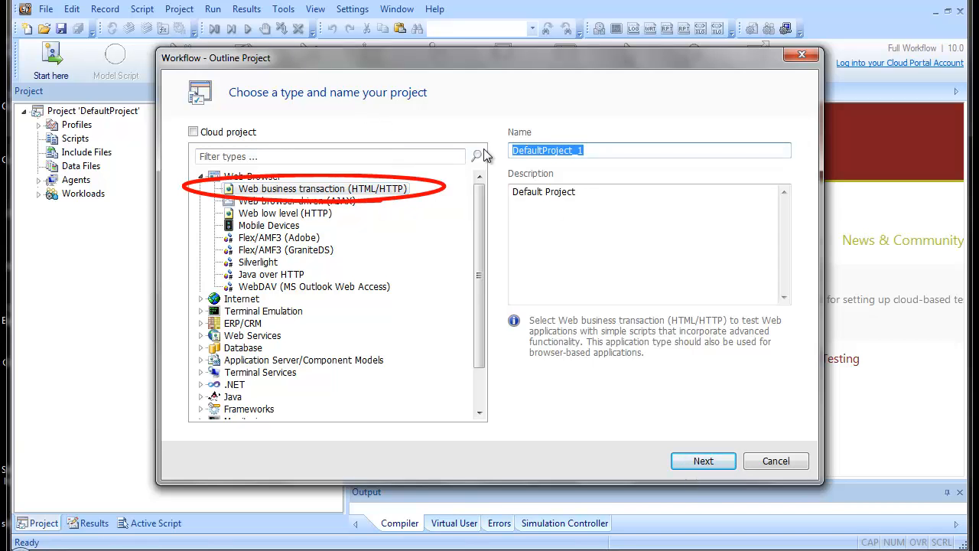
pyautogui.write('Demo')
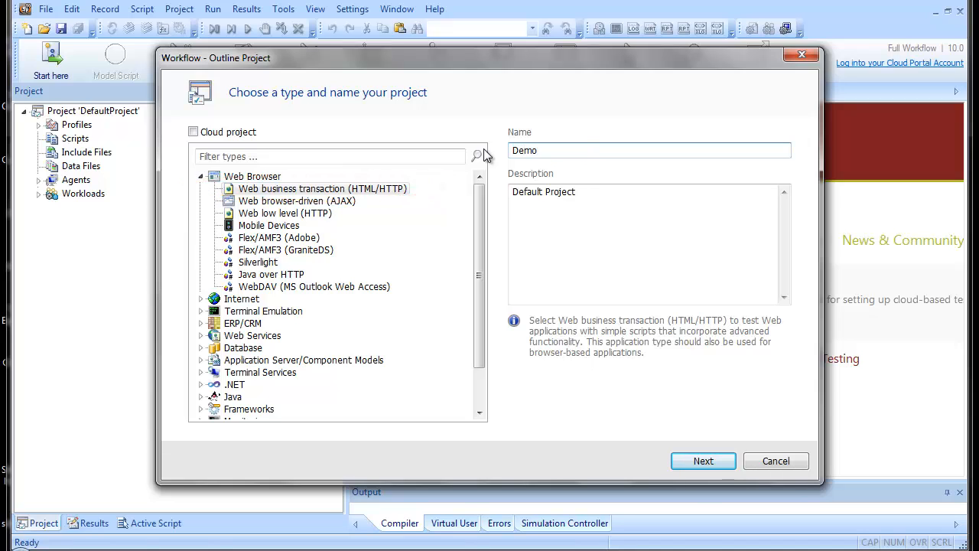
pyautogui.moveTo(681, 441)
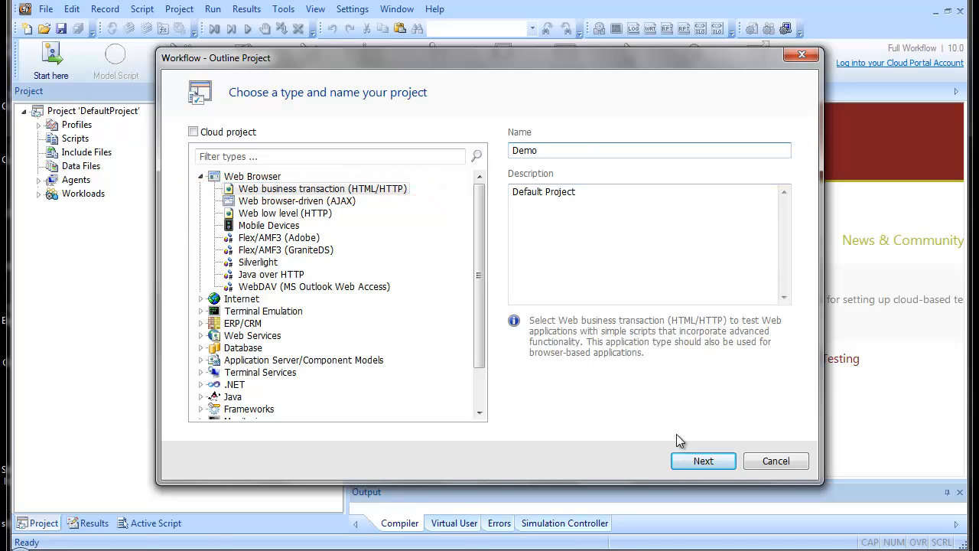
pyautogui.click(702, 460)
pyautogui.write('demo.')
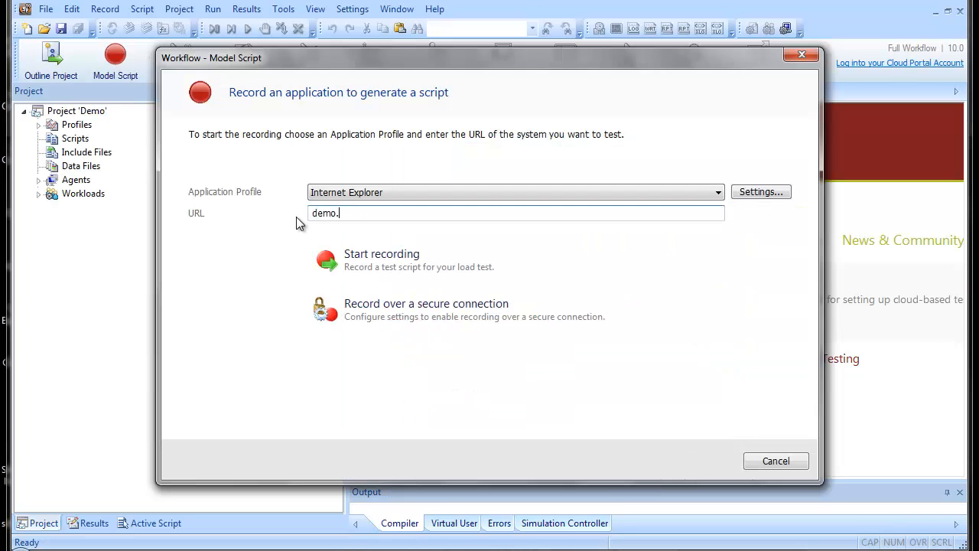
# Record an Auto Quote session on demo.borland.com, entering e-mail and gender Male.
pyautogui.write('borland.com')
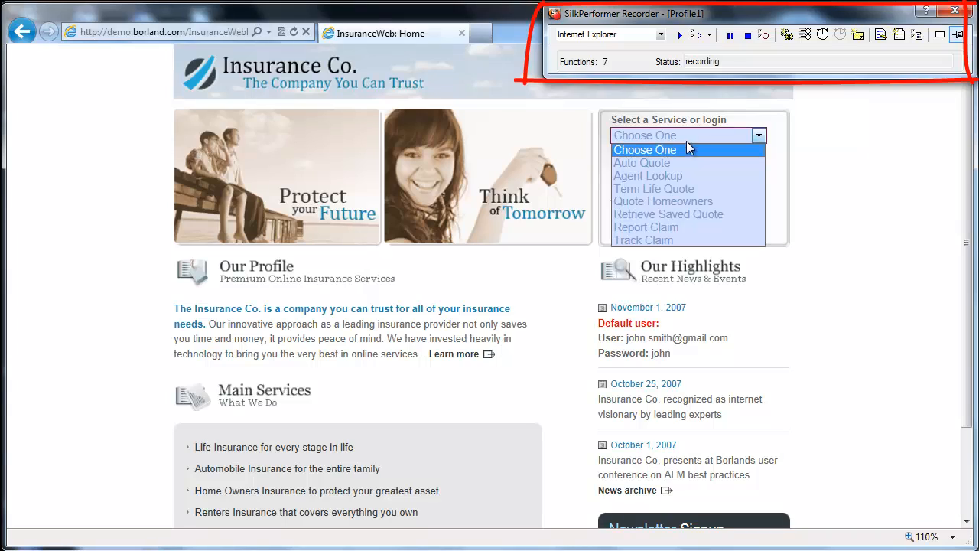
pyautogui.click(642, 163)
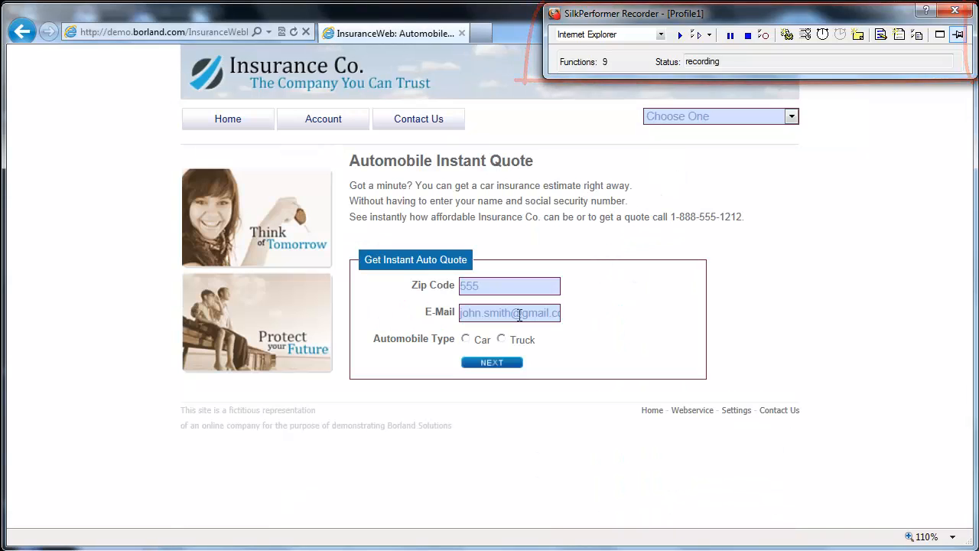
pyautogui.click(465, 339)
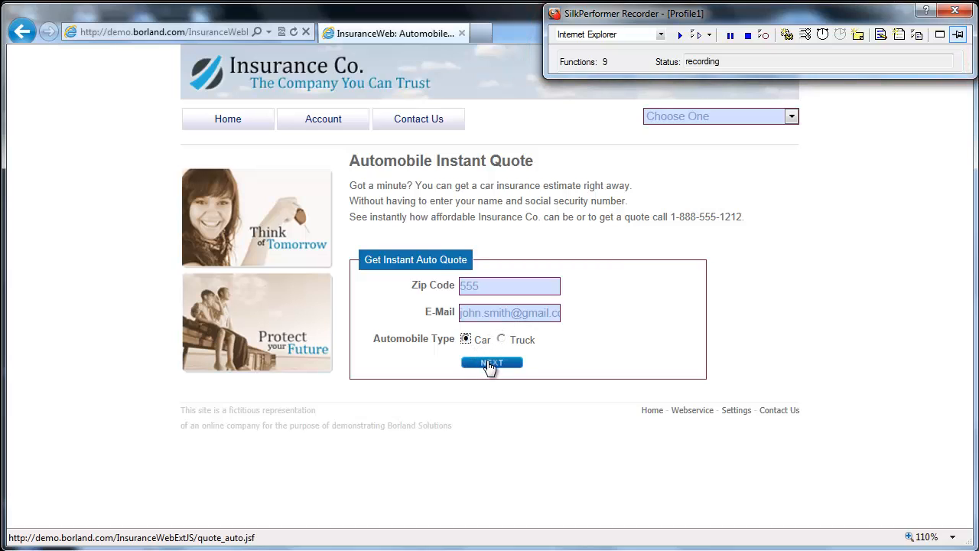
pyautogui.click(492, 362)
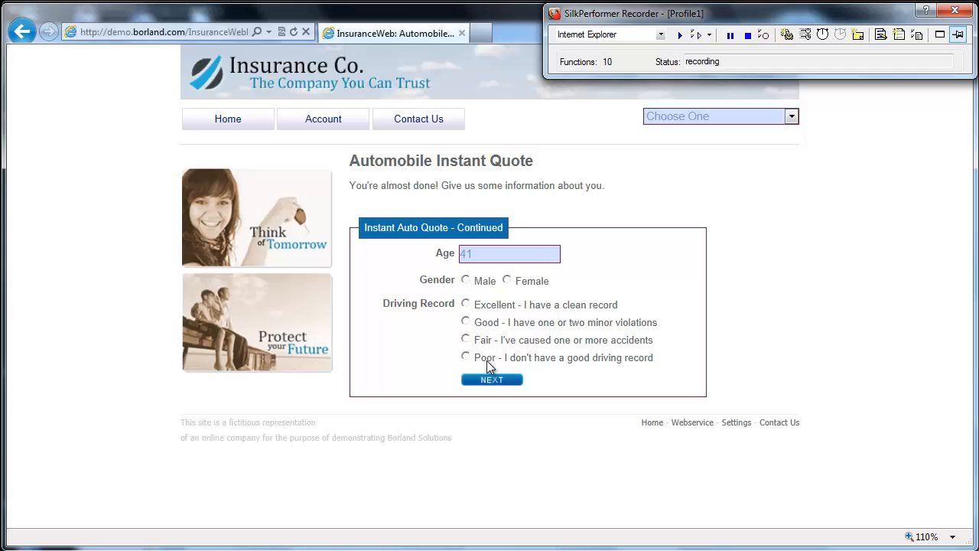
pyautogui.click(465, 281)
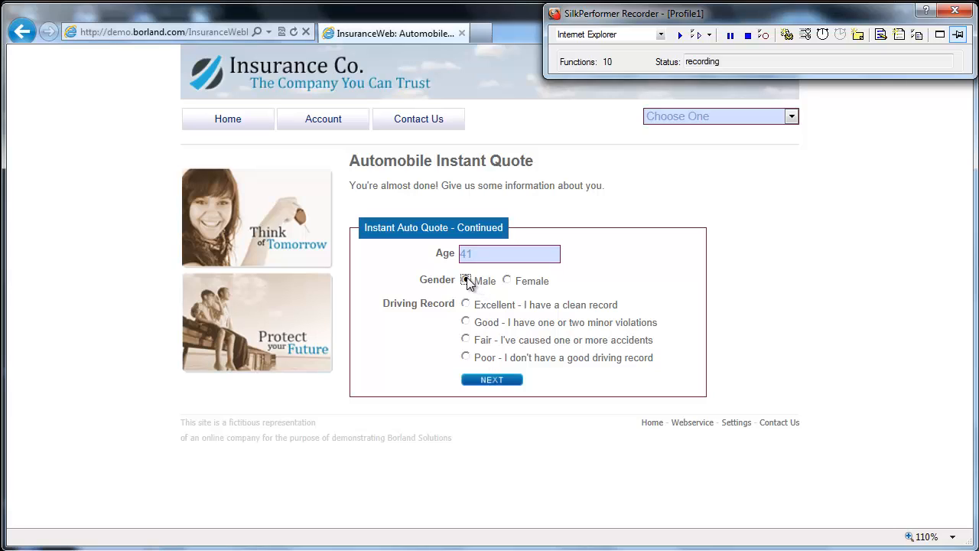
pyautogui.click(466, 280)
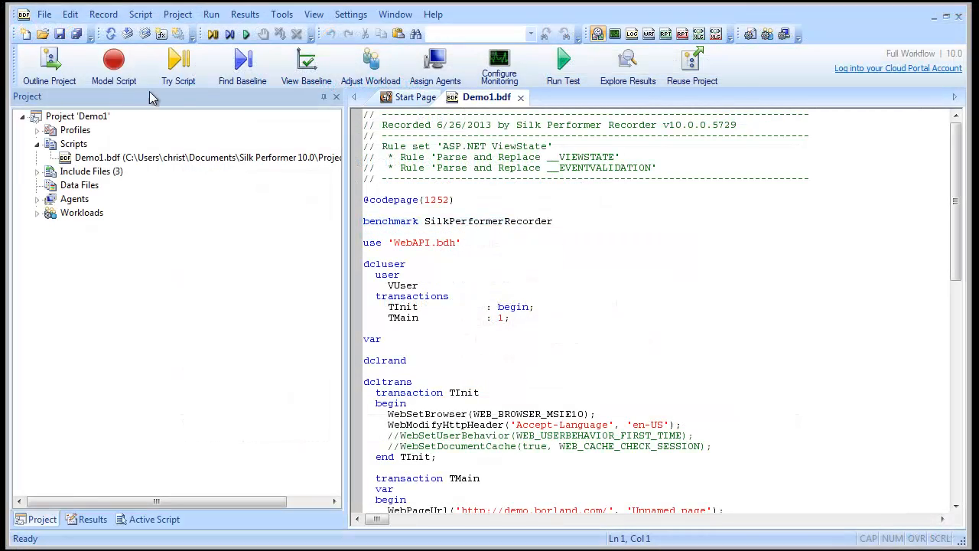
pyautogui.moveTo(178, 65)
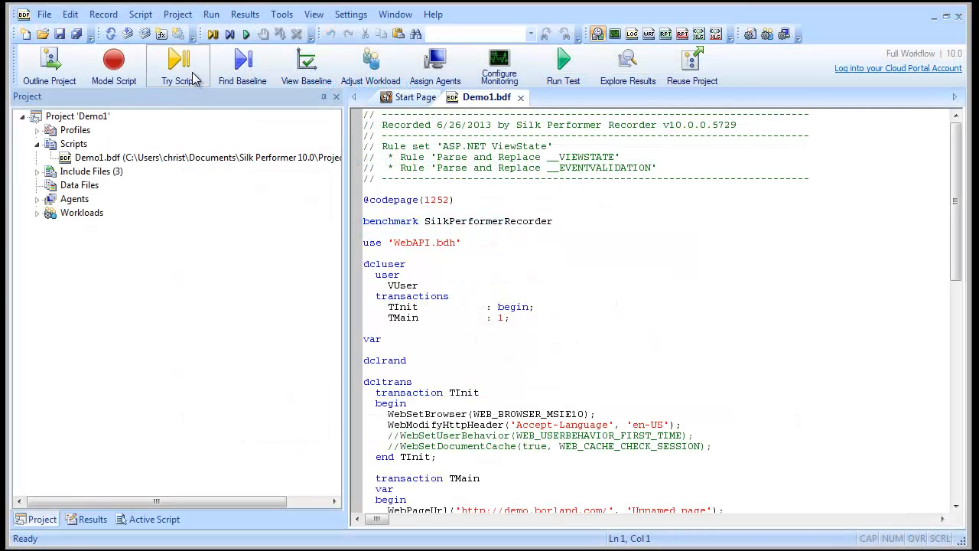
# Launch a Try Script run of the recorded Demo1.bdf.
pyautogui.click(179, 66)
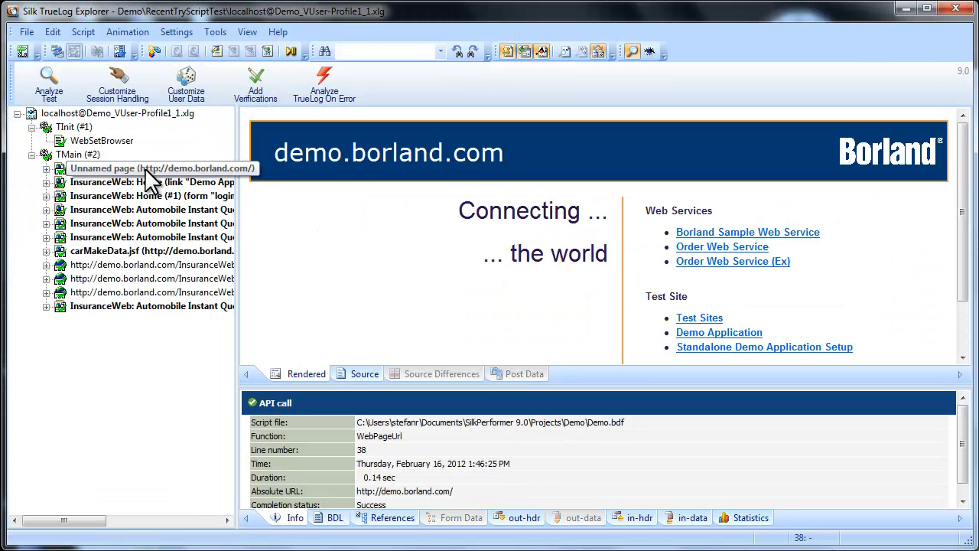
# Step through the recorded TrueLog pages, ending on 'InsuranceWeb: Home'.
pyautogui.click(151, 182)
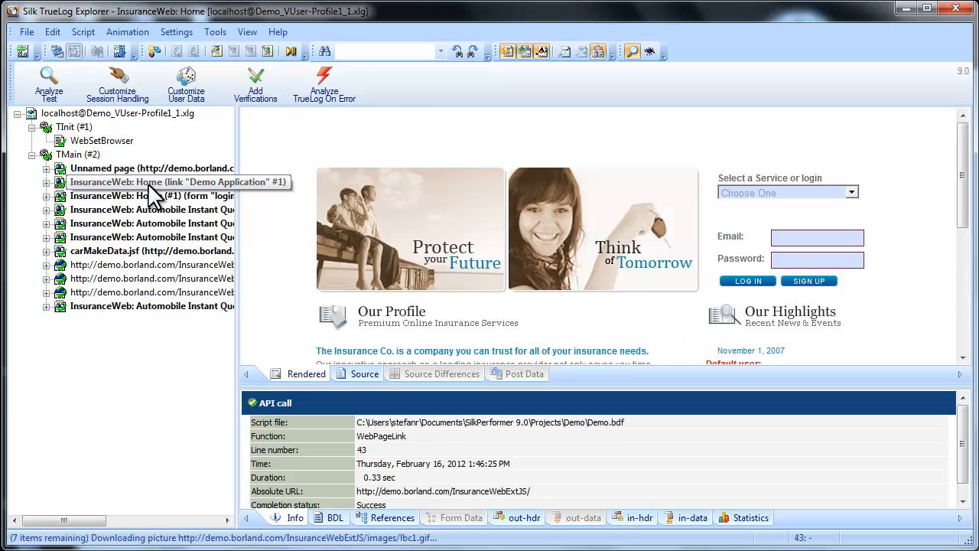
pyautogui.click(151, 182)
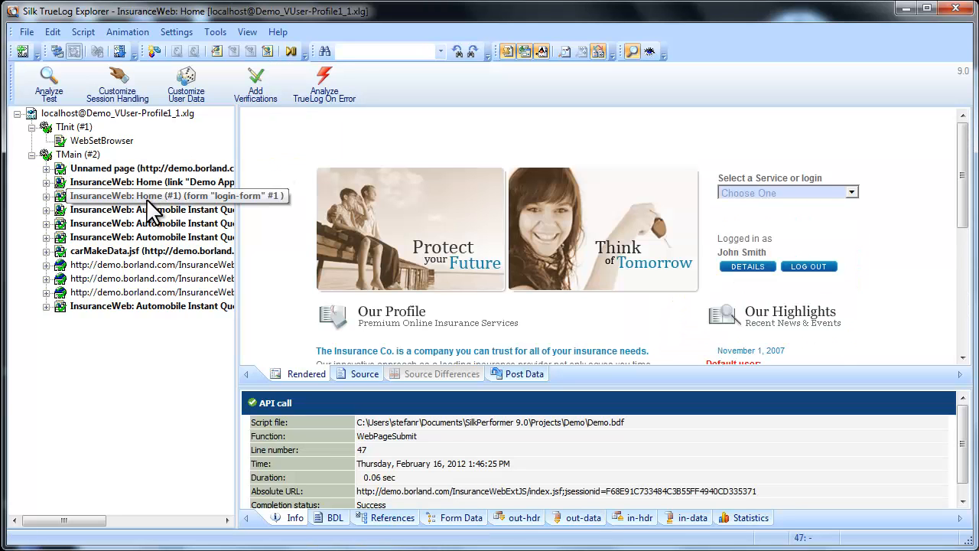
pyautogui.click(153, 196)
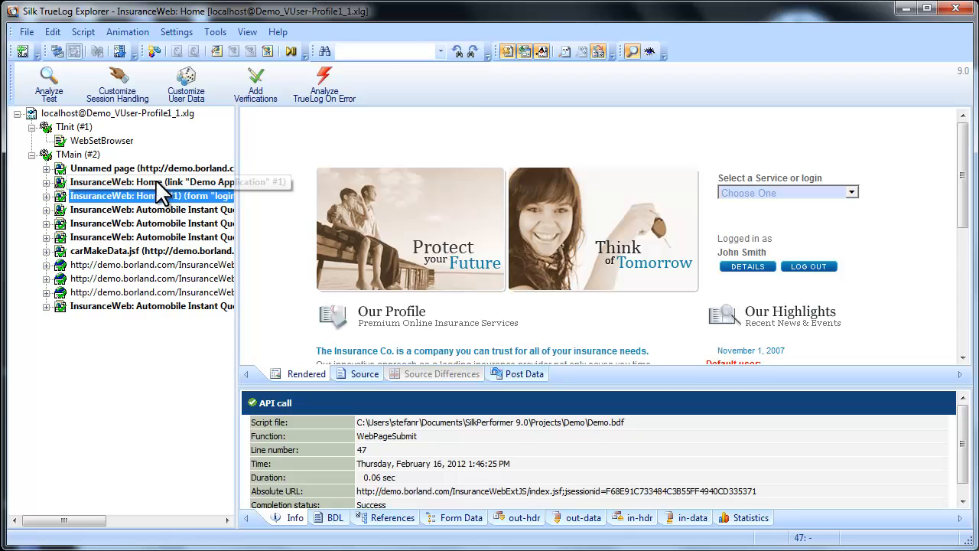
pyautogui.click(153, 167)
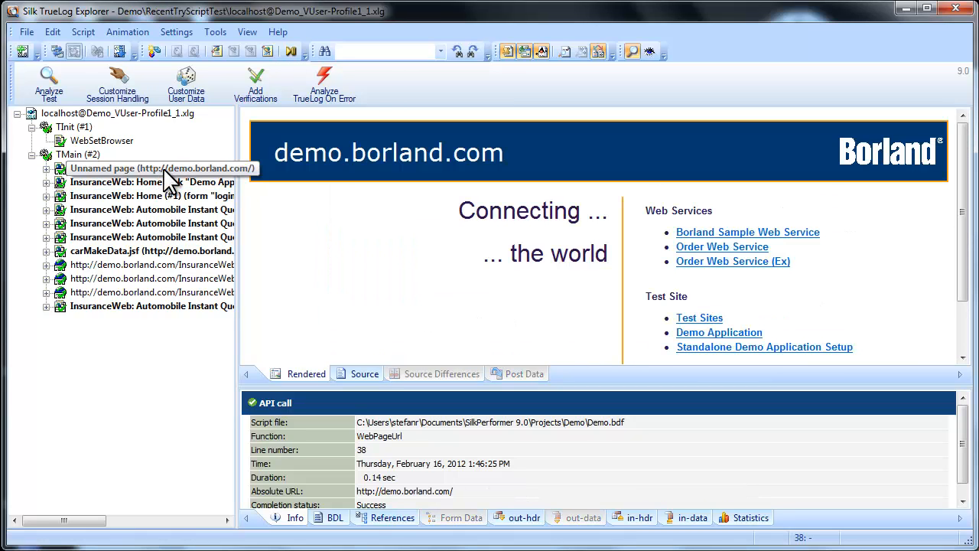
pyautogui.click(153, 167)
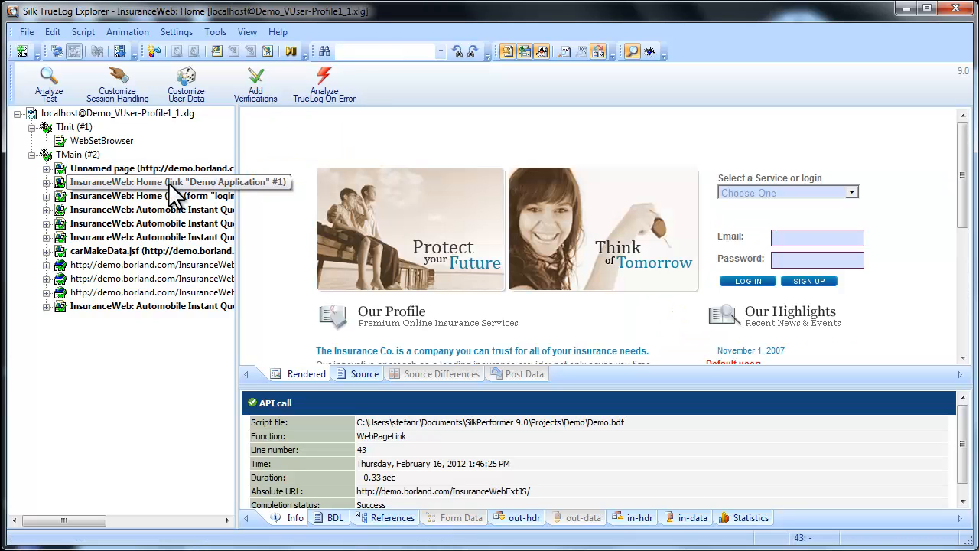
pyautogui.click(176, 182)
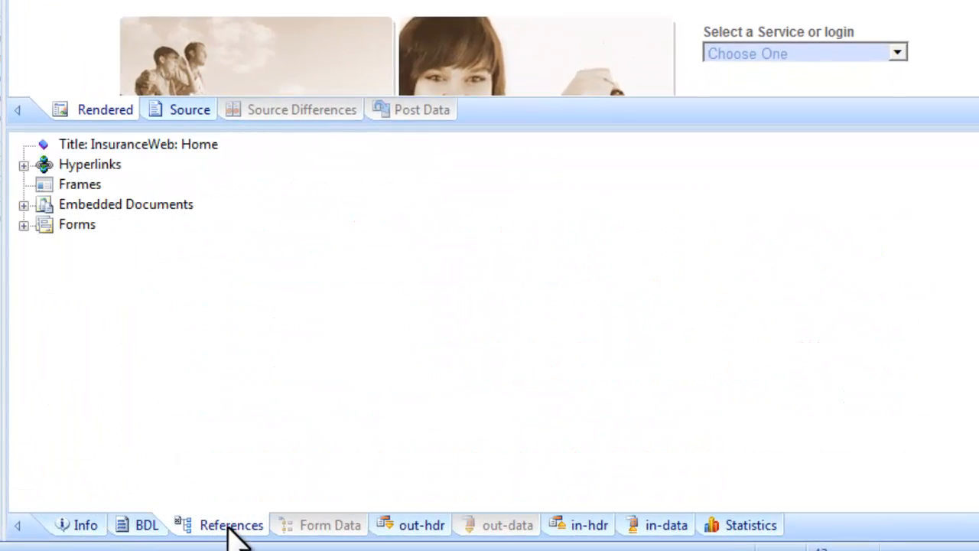
pyautogui.moveTo(422, 525)
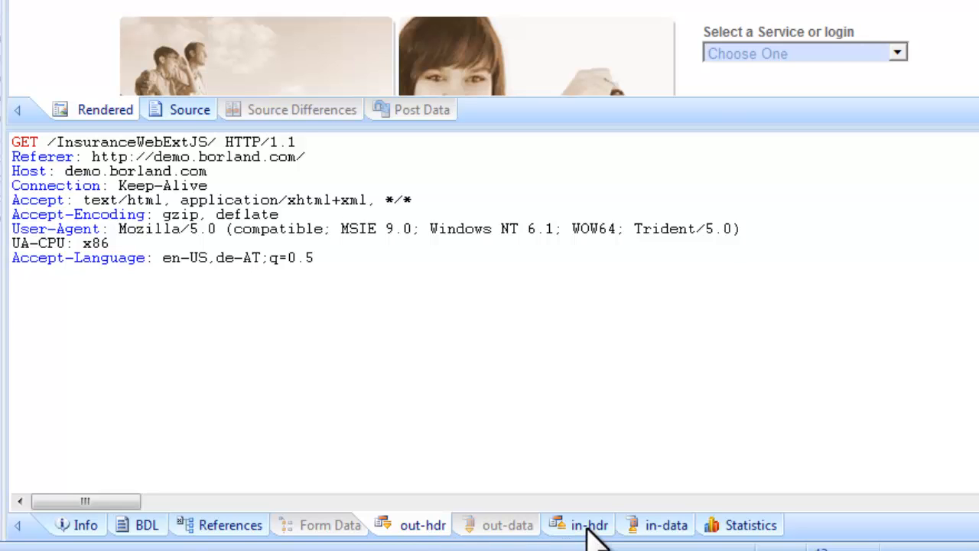
# Inspect the Home page's in-data HTML and Statistics download timings.
pyautogui.click(666, 524)
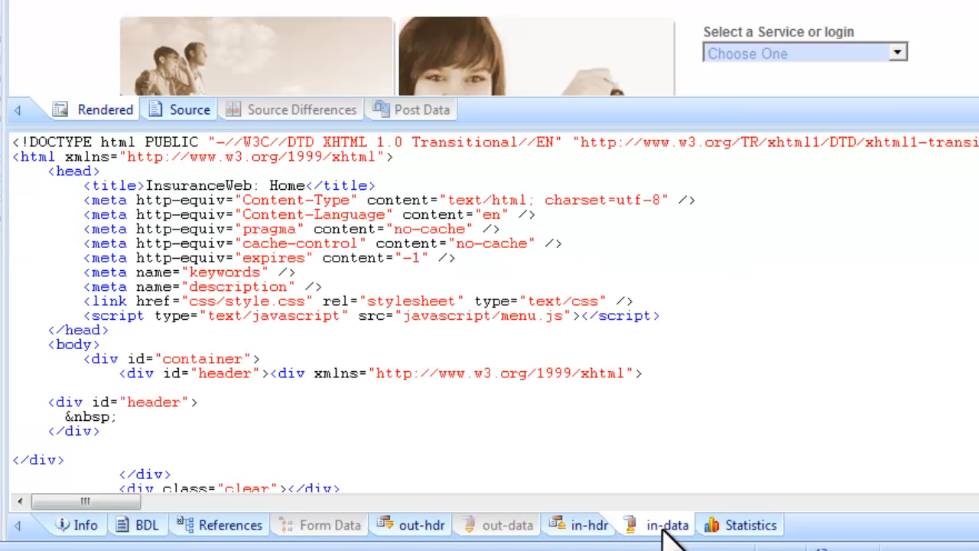
pyautogui.click(750, 525)
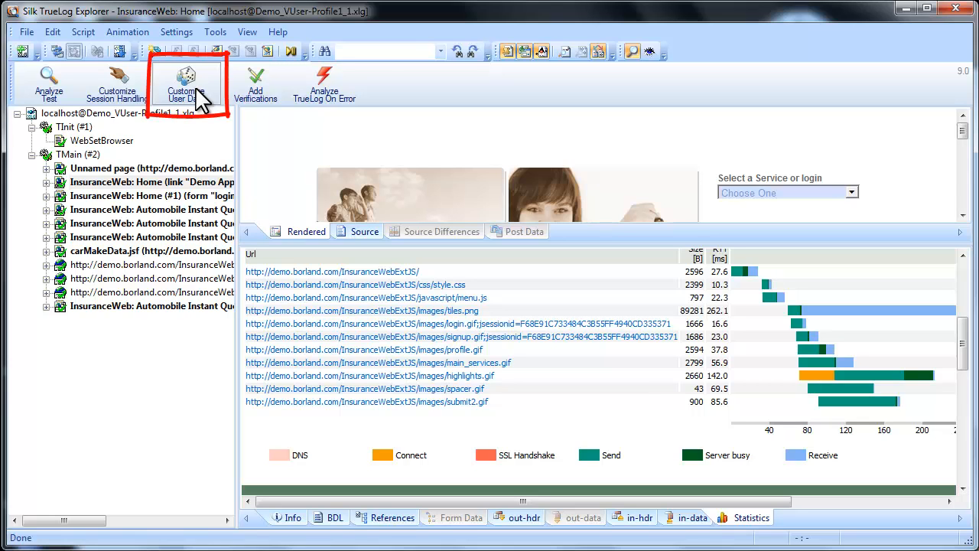
# Customize the Year field to draw years 1975, 1989, 1985 from the Demo data file.
pyautogui.click(185, 82)
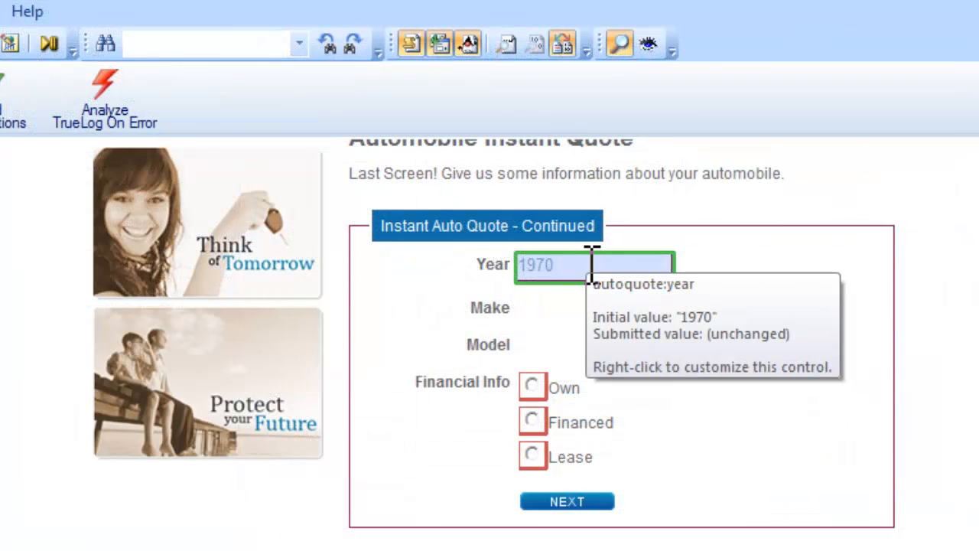
pyautogui.rightClick(593, 265)
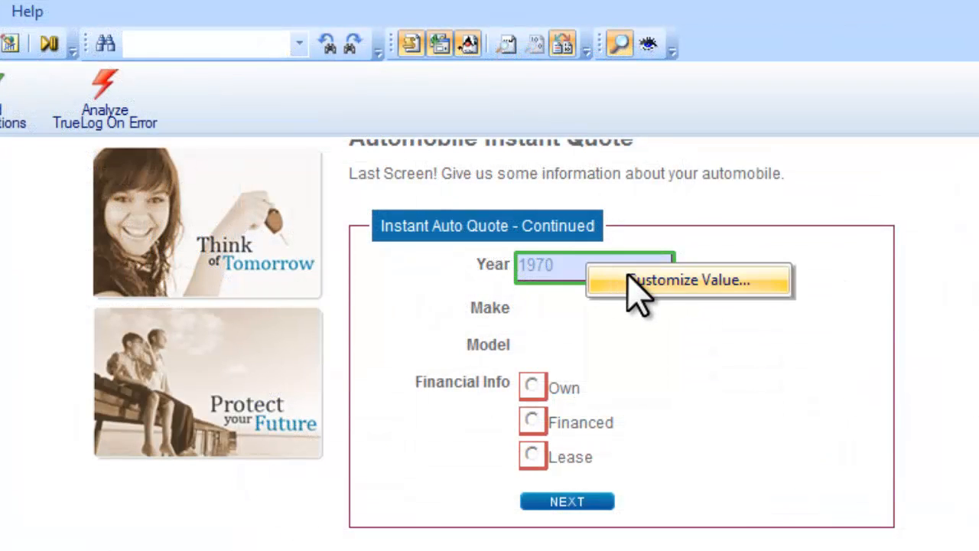
pyautogui.click(688, 280)
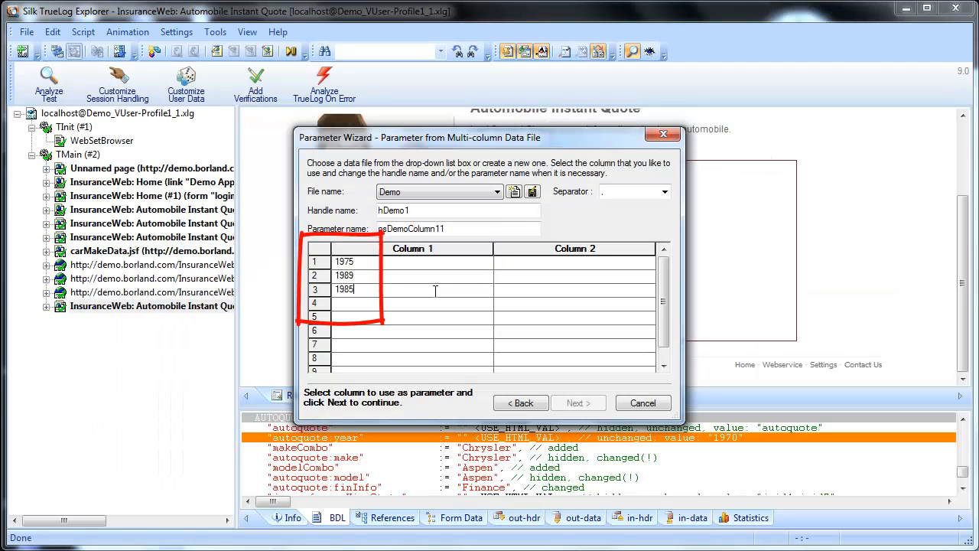
pyautogui.click(413, 248)
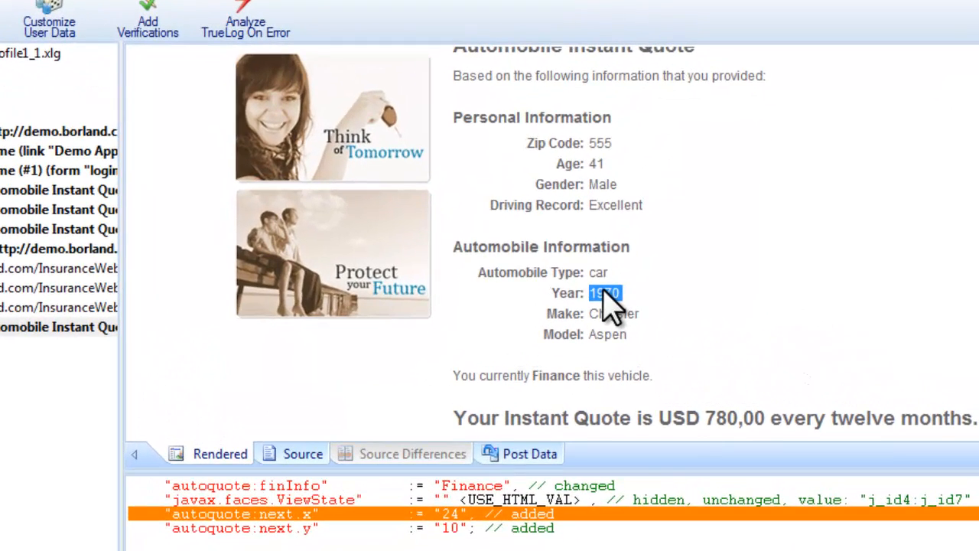
# Verify the selected summary year against the existing parameter psDemoColumn11.
pyautogui.rightClick(604, 293)
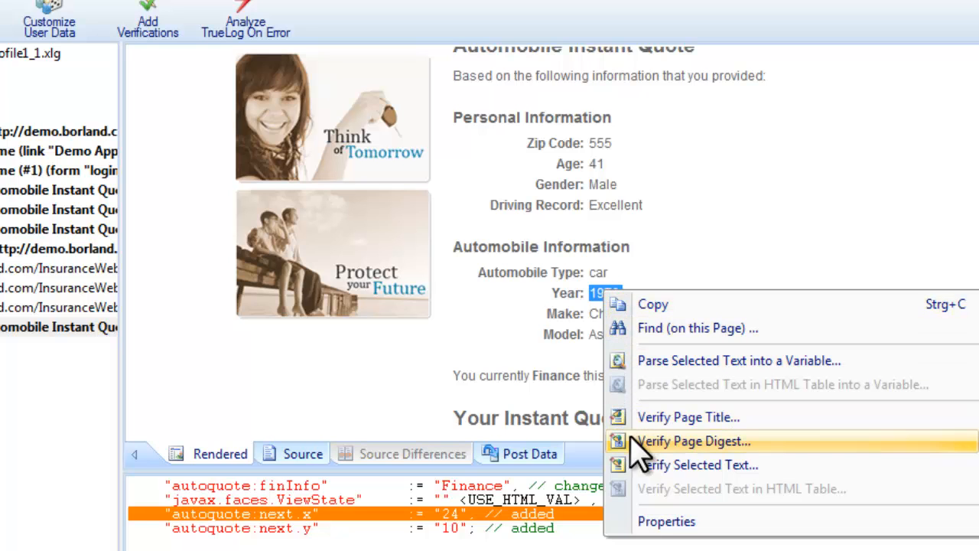
pyautogui.click(701, 465)
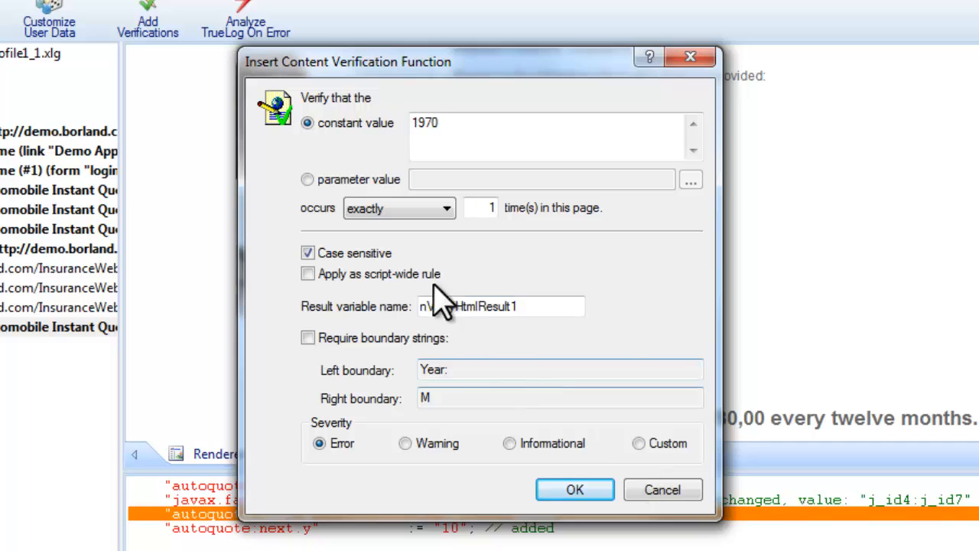
pyautogui.click(307, 179)
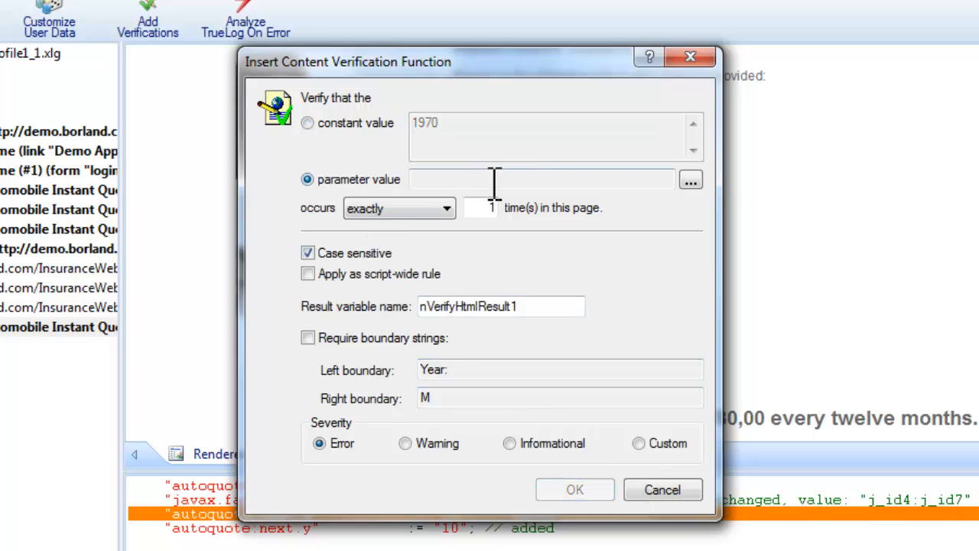
pyautogui.click(690, 179)
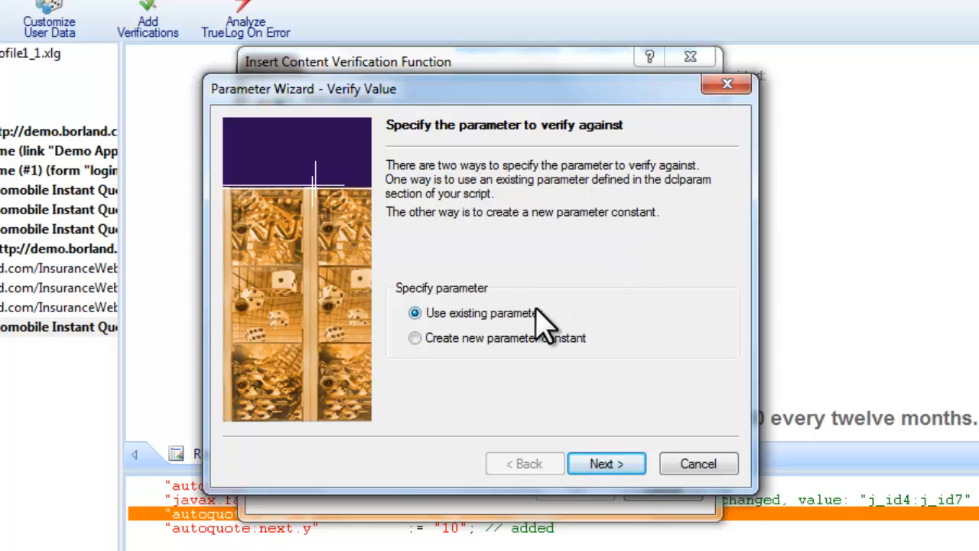
pyautogui.click(605, 464)
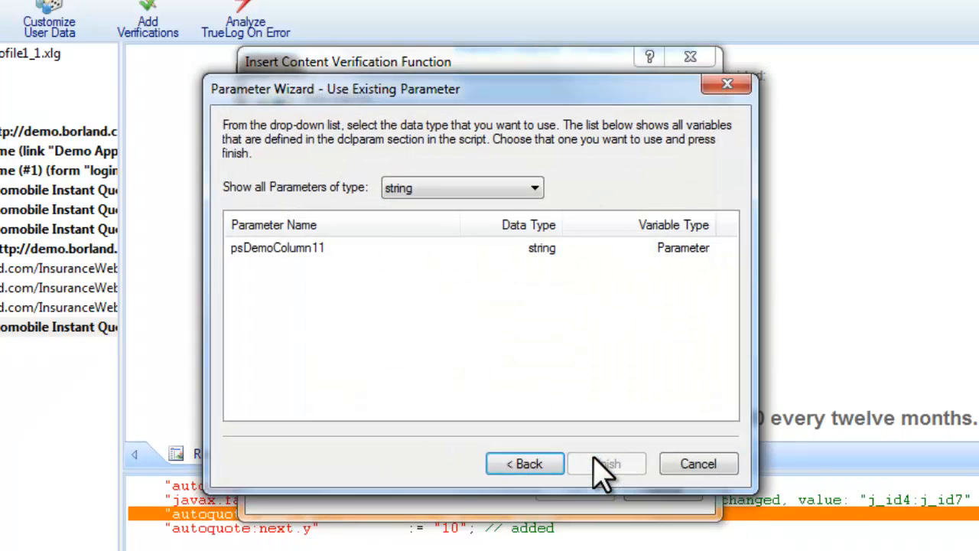
pyautogui.click(277, 247)
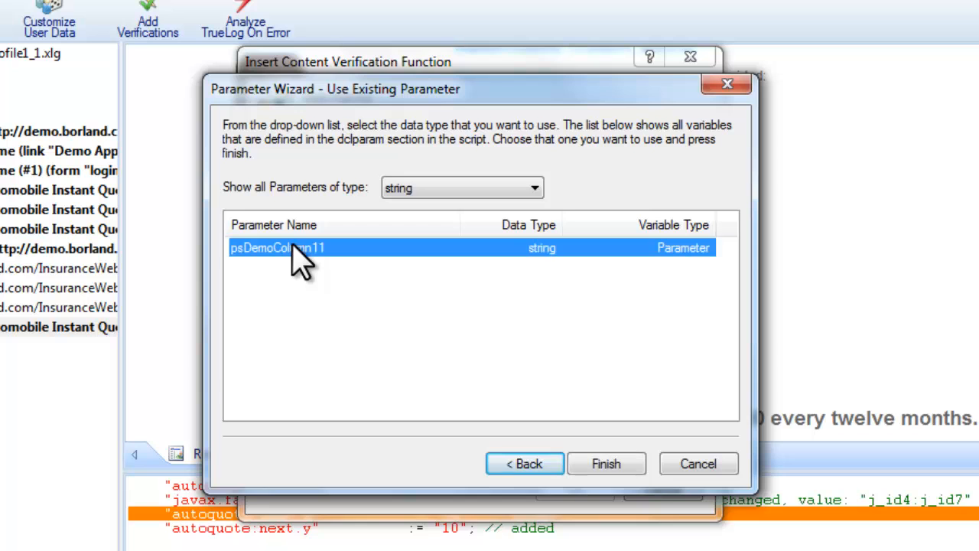
pyautogui.click(606, 463)
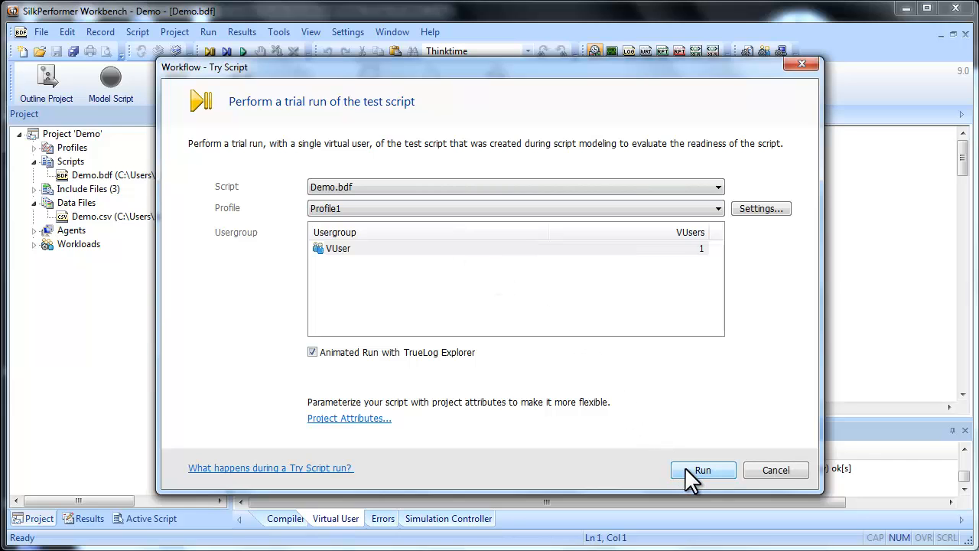
# Run the Demo script trial with animated TrueLog Explorer replay.
pyautogui.click(703, 469)
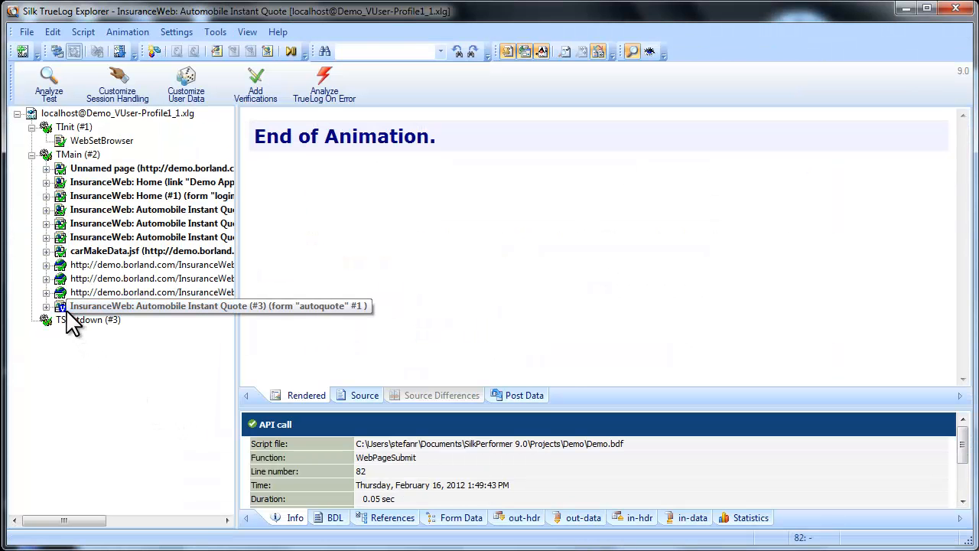